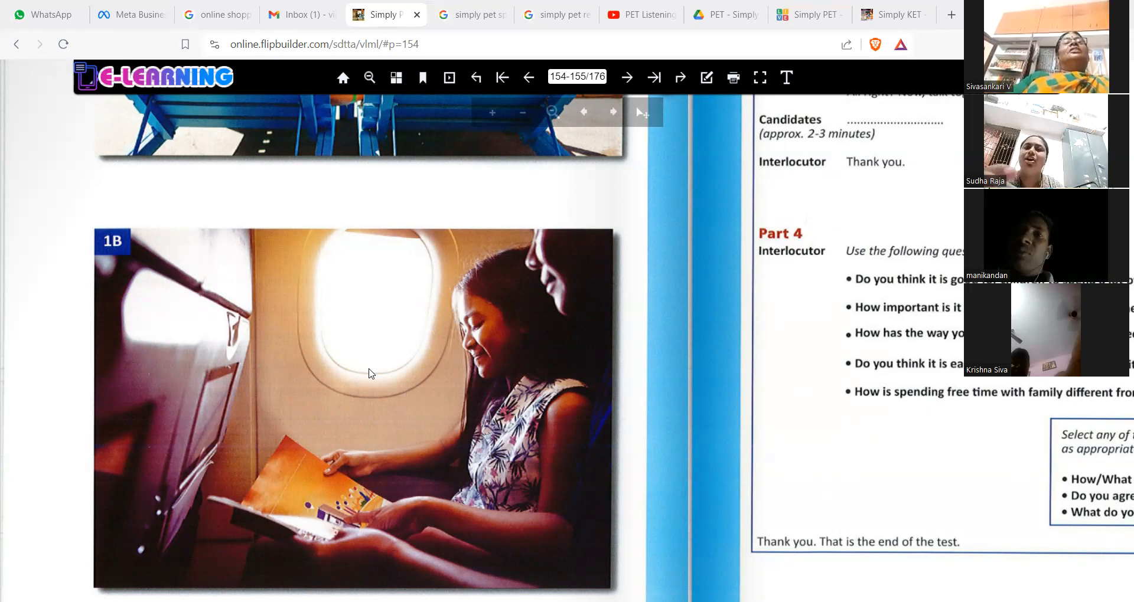
{"action": "mouse_move", "coordinate": [391, 378]}
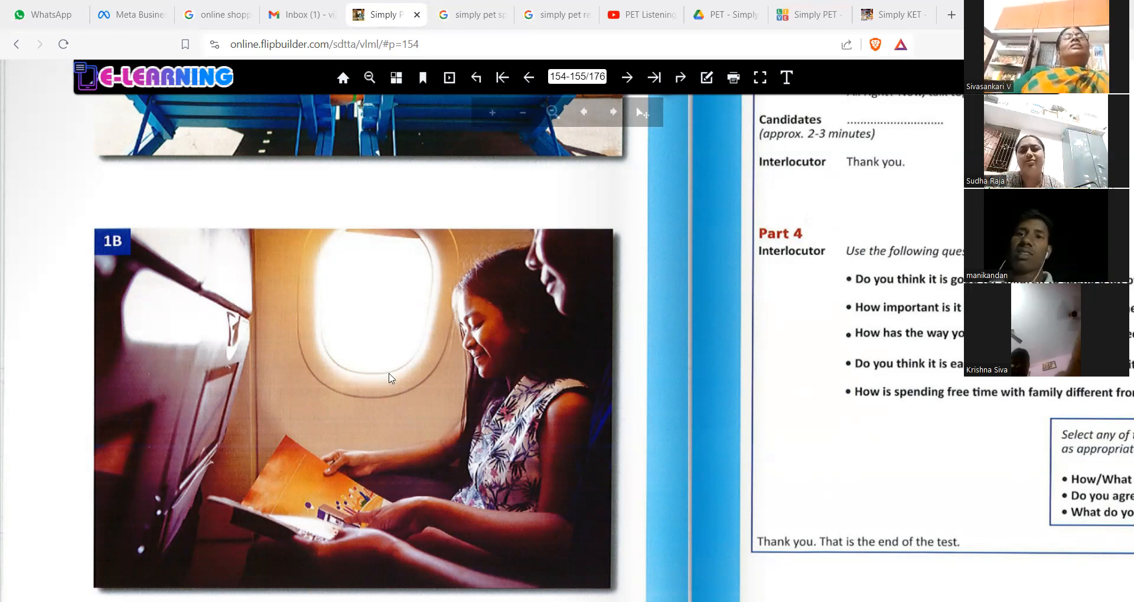
{"action": "mouse_move", "coordinate": [942, 64]}
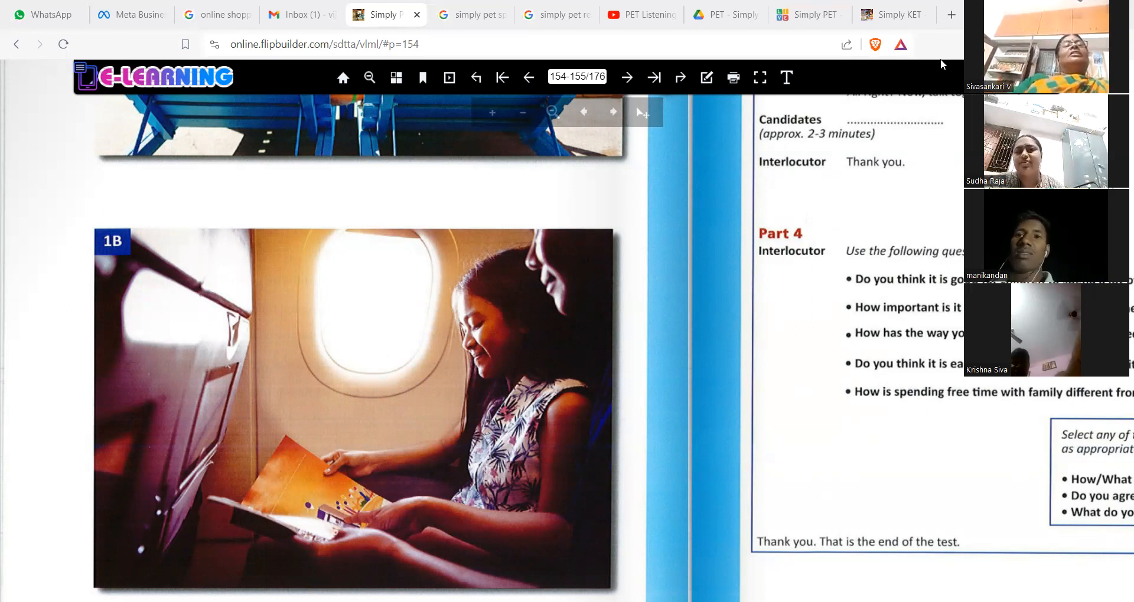